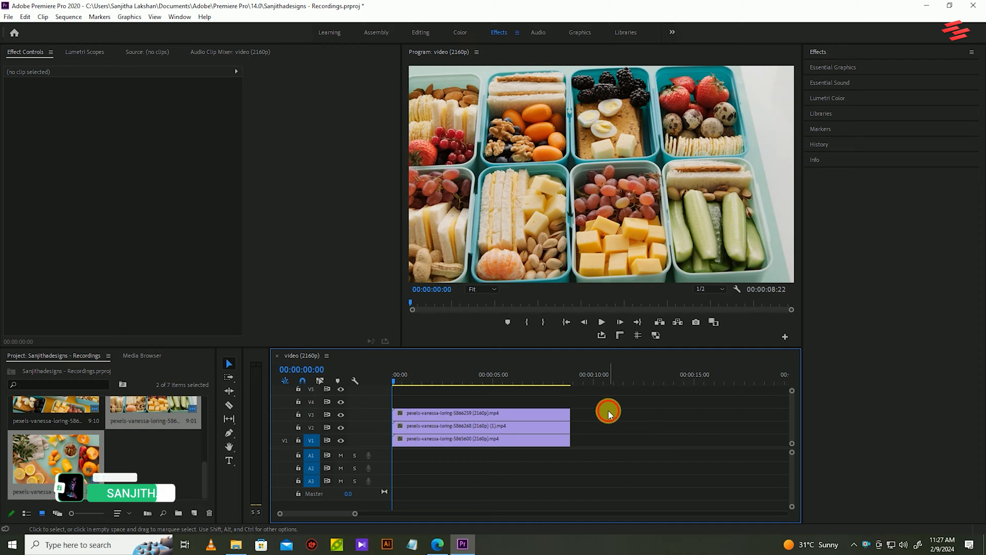
Search the Effects library for 'radi' to locate the Radial Wipe transition effect
{"action": "left_click", "coordinate": [816, 51]}
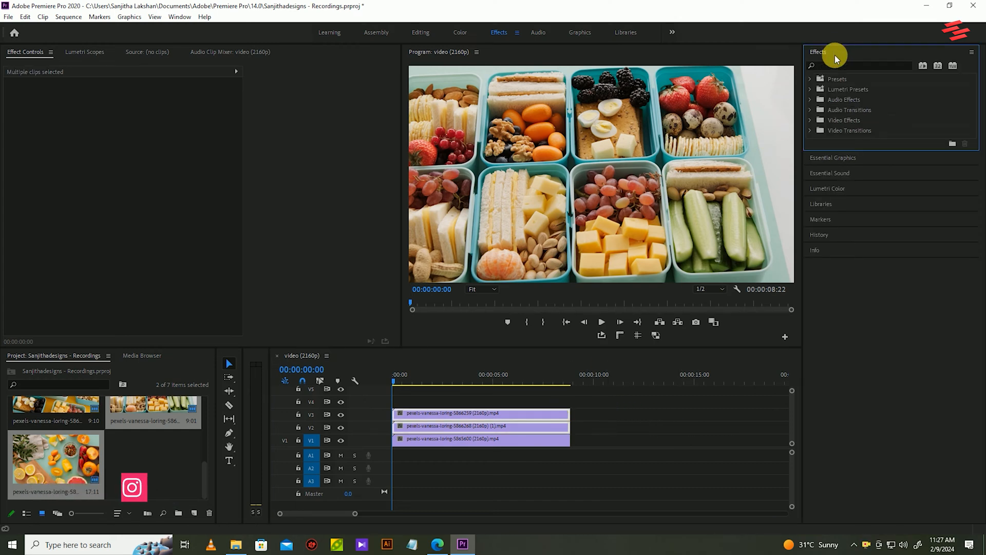
{"action": "type", "text": "radial"}
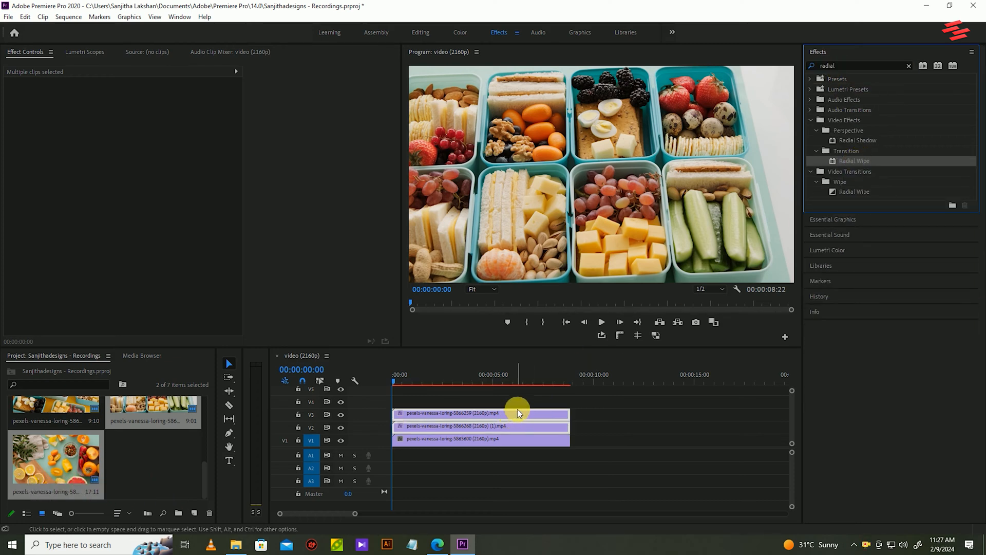
Select the V3 clip to give its Radial Wipe 50% completion and a 50° start angle
{"action": "left_click", "coordinate": [481, 413]}
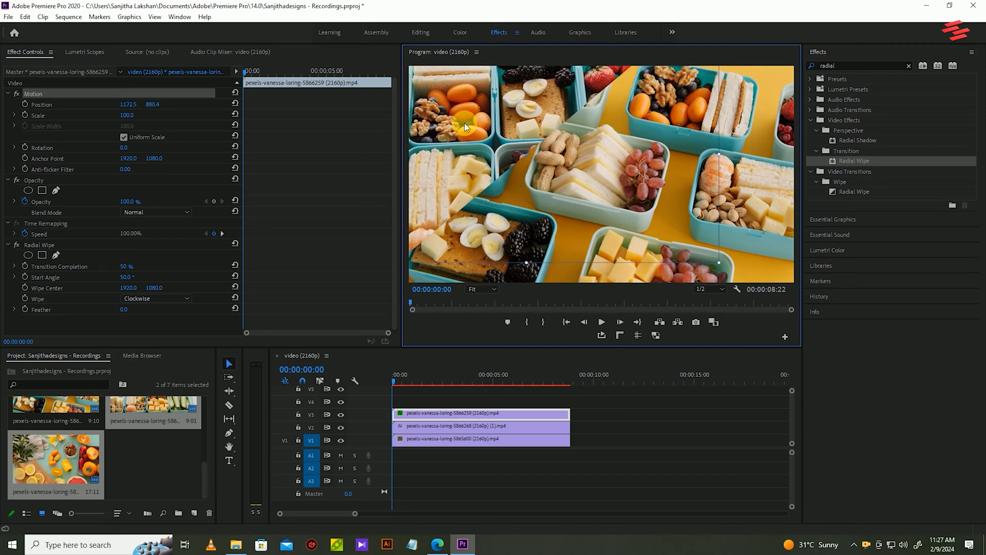
Select the V2 clip to give its Radial Wipe 50% completion and a 230° start angle
{"action": "left_click", "coordinate": [494, 425]}
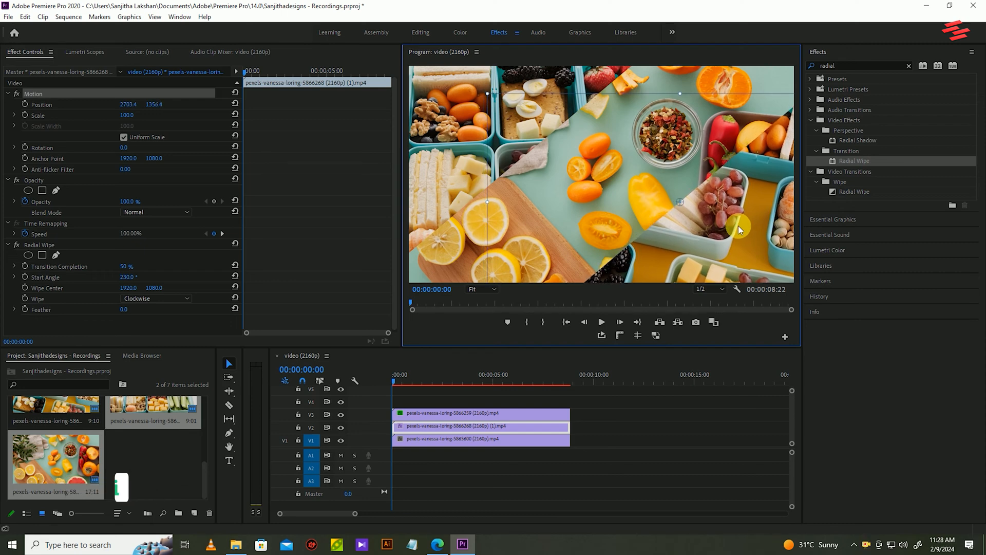
Draw a Pen-tool line over the frame and give it a white stroke of width 30
{"action": "left_click", "coordinate": [481, 439]}
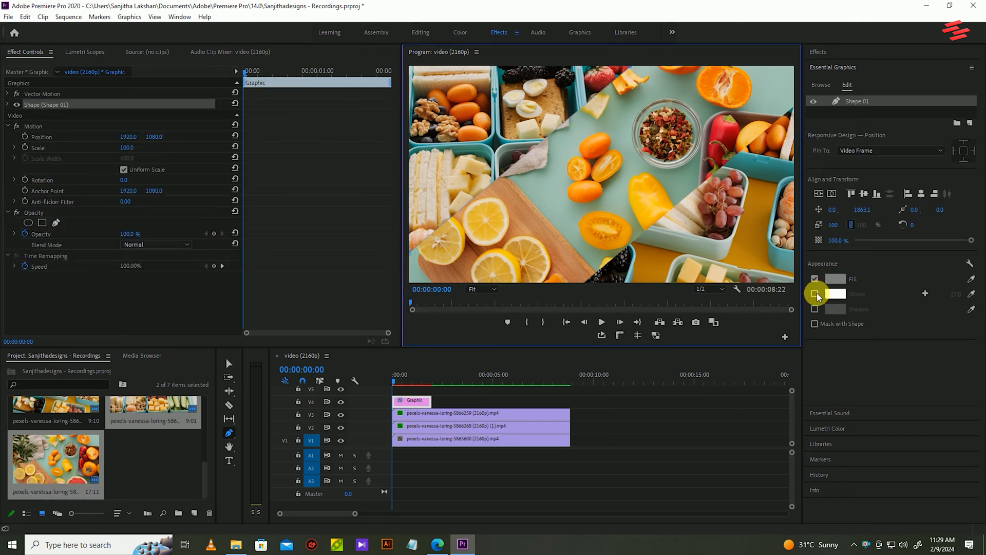
{"action": "left_click", "coordinate": [814, 294]}
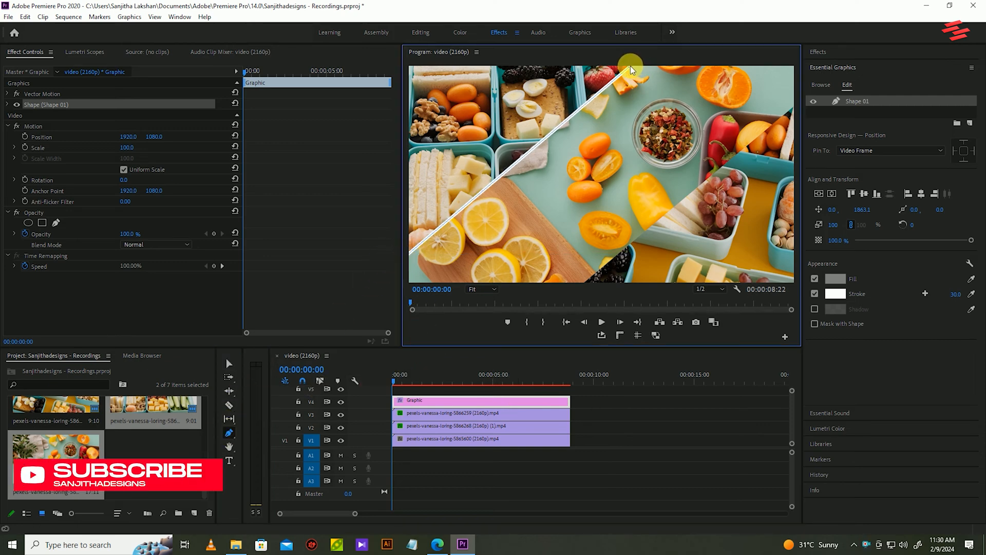
{"action": "mouse_move", "coordinate": [657, 376]}
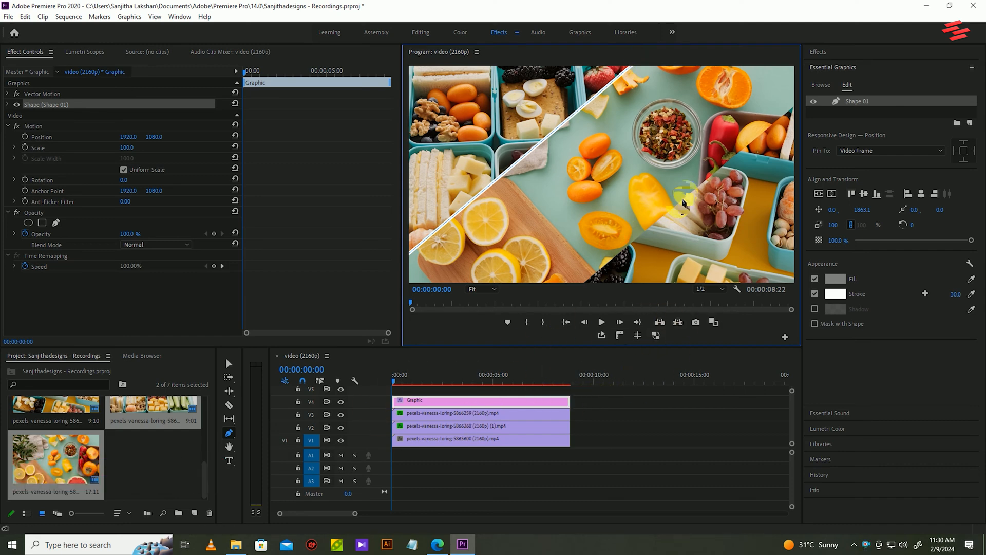
{"action": "mouse_move", "coordinate": [794, 107]}
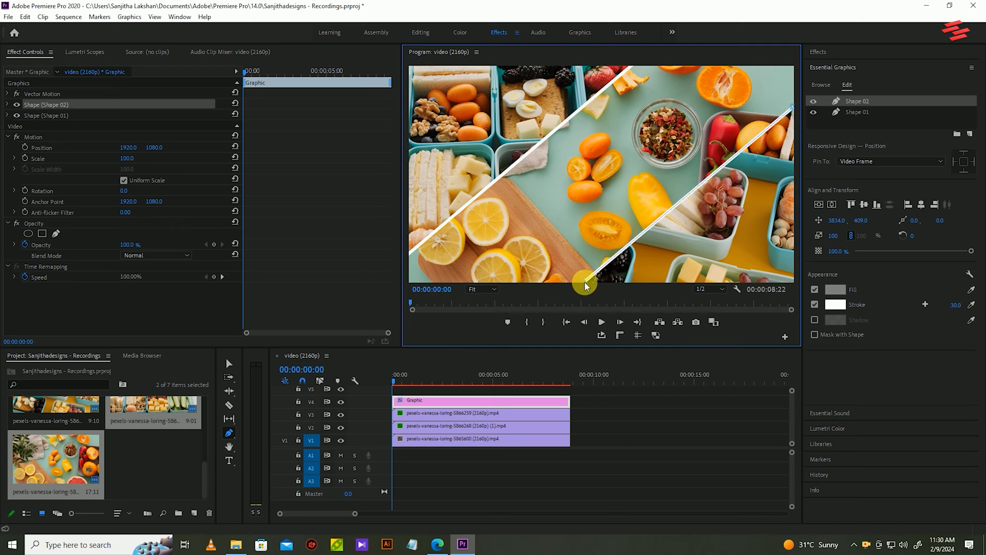
{"action": "mouse_move", "coordinate": [578, 291]}
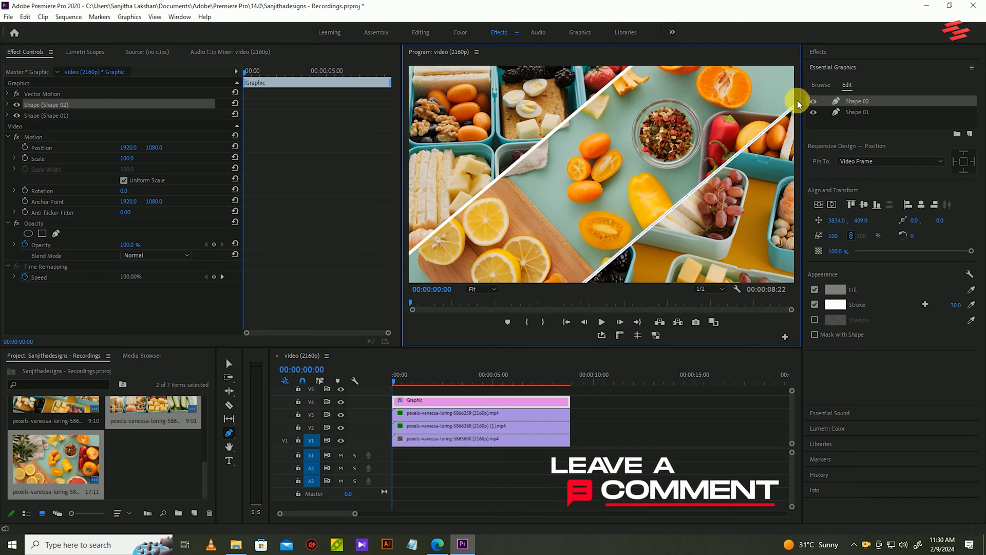
Deselect the graphic via the timeline to view both white diagonal dividers
{"action": "left_click", "coordinate": [479, 439]}
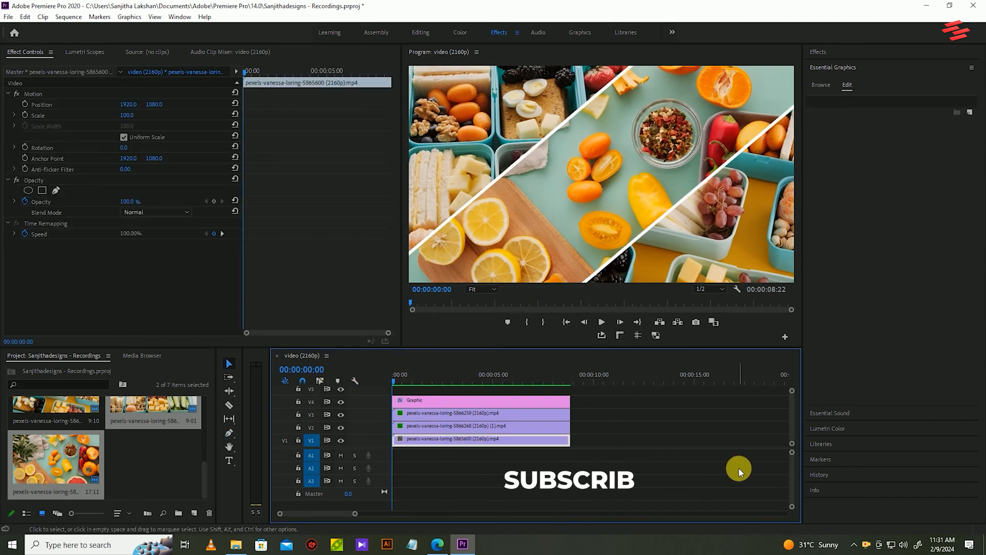